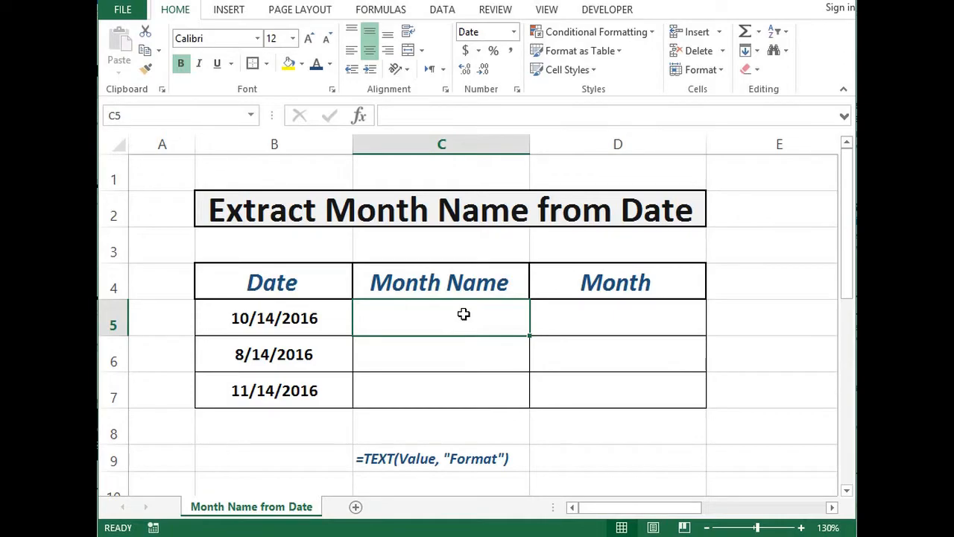
pyautogui.moveTo(310, 314)
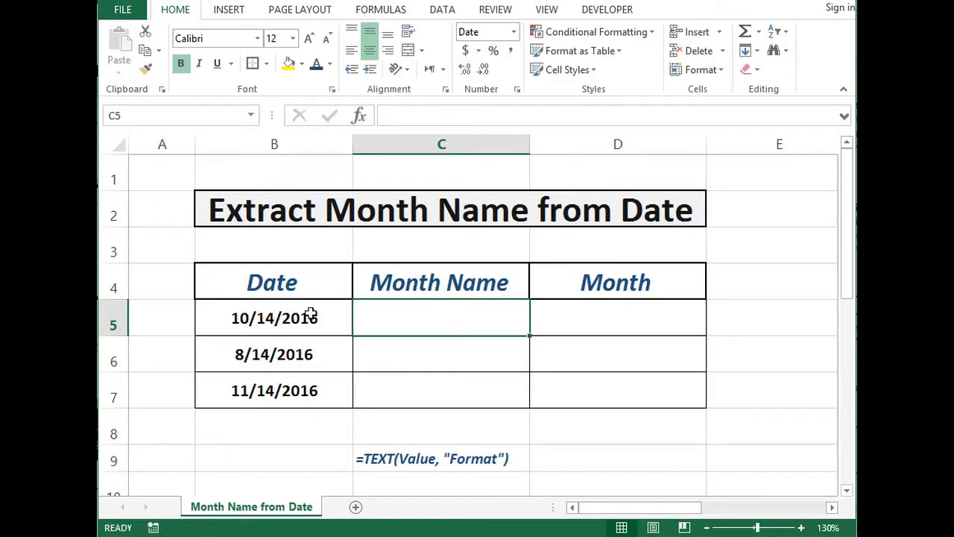
pyautogui.moveTo(423, 354)
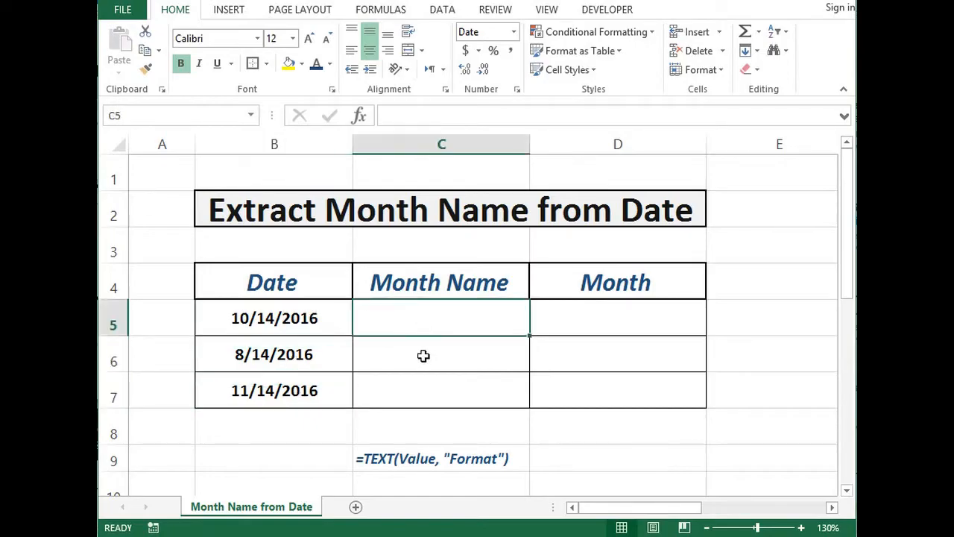
# - Enter =TEXT(B5,"mmmm") in C5 so it returns October for the first date
pyautogui.doubleClick(441, 318)
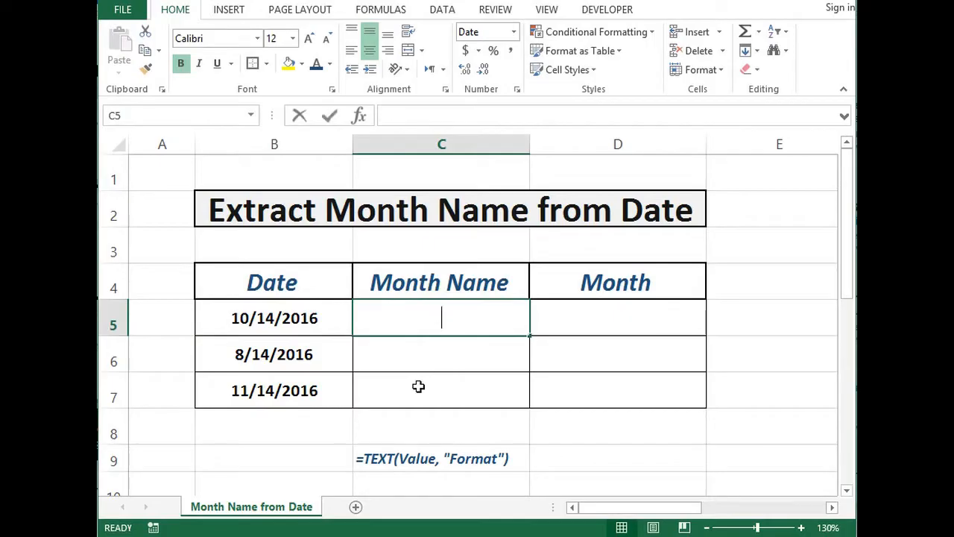
pyautogui.write('=text')
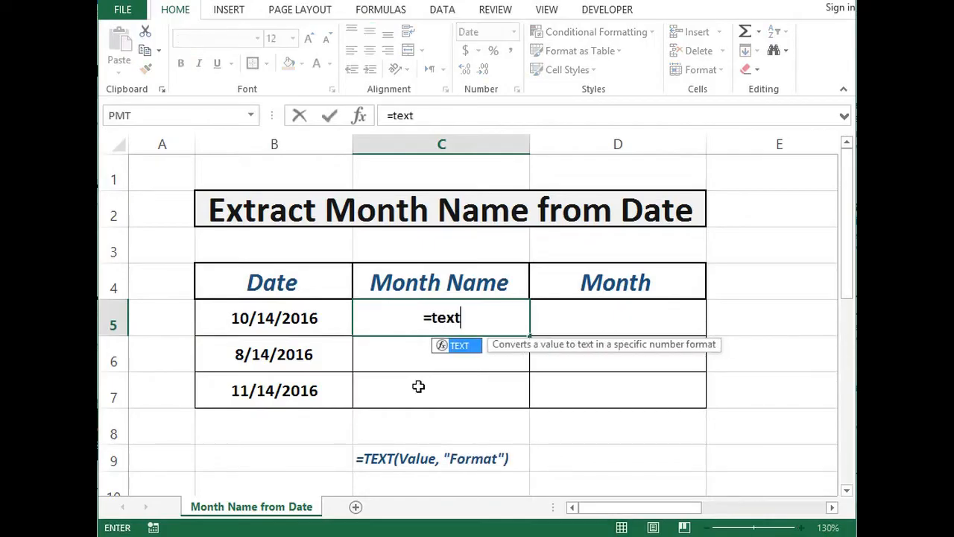
pyautogui.write('(')
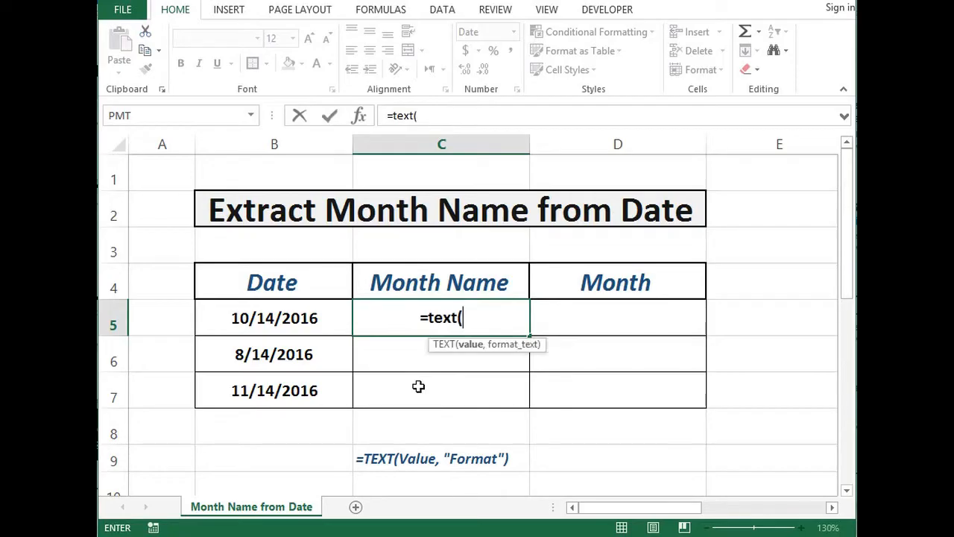
pyautogui.moveTo(338, 337)
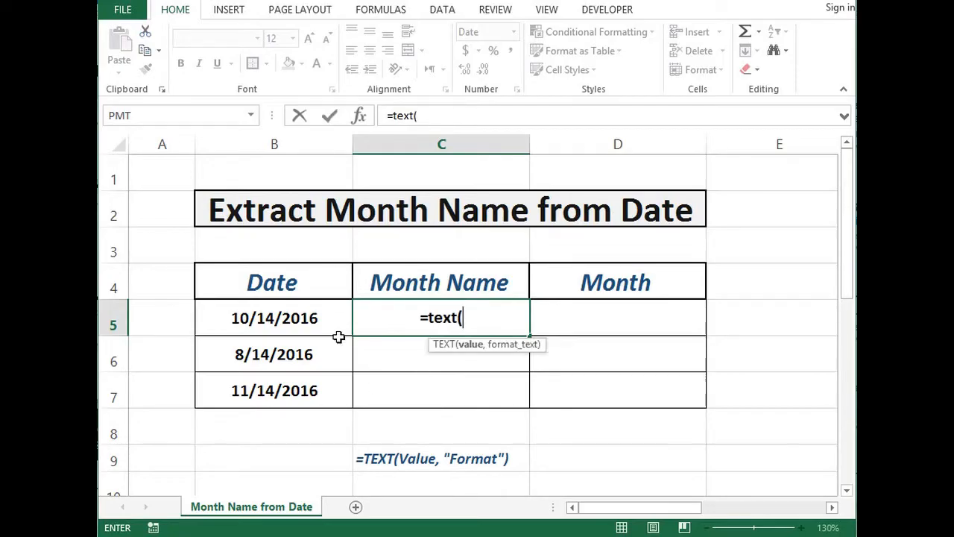
pyautogui.click(274, 318)
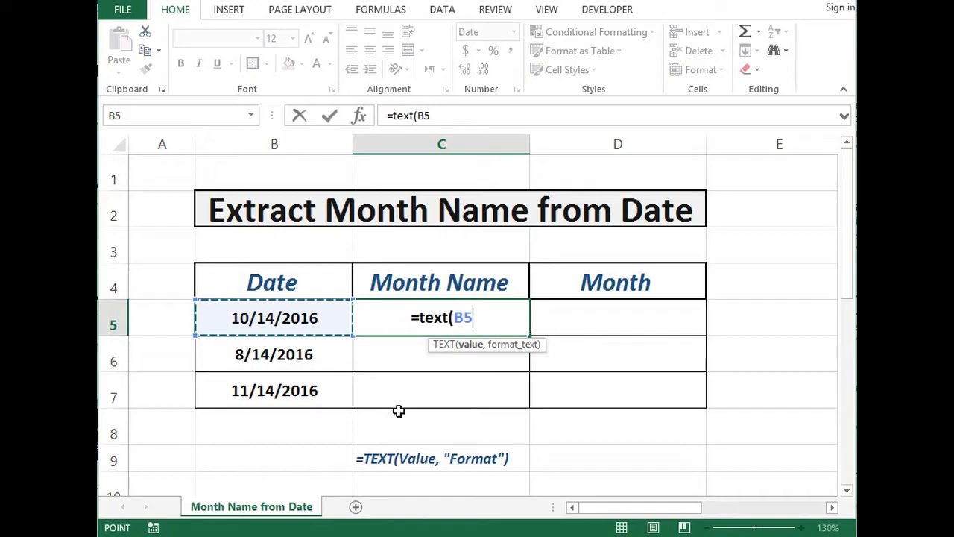
pyautogui.write(',')
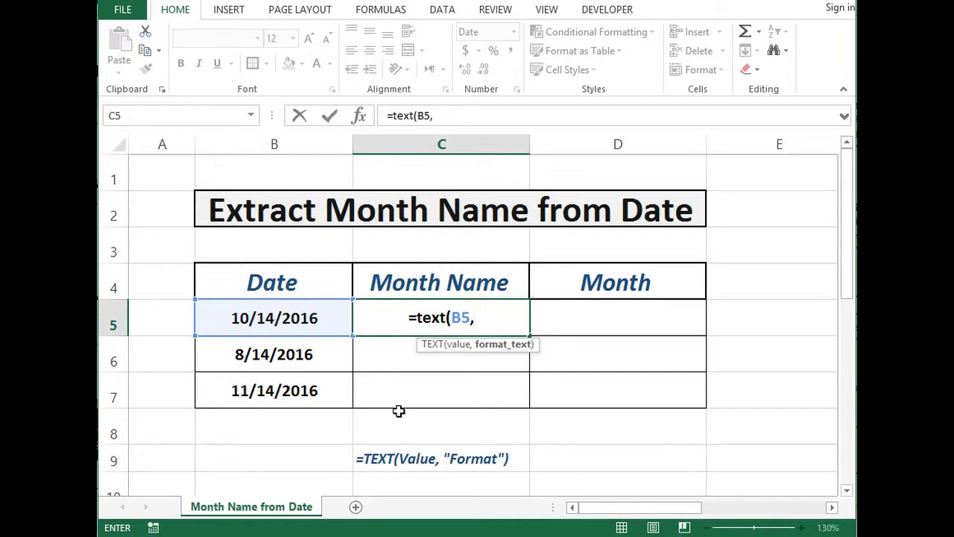
pyautogui.write('"')
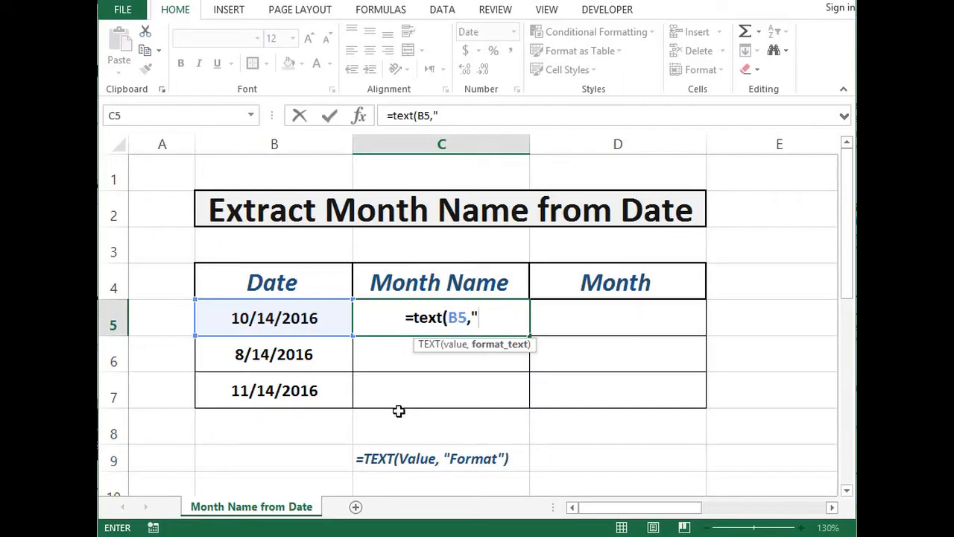
pyautogui.write('mmmm')
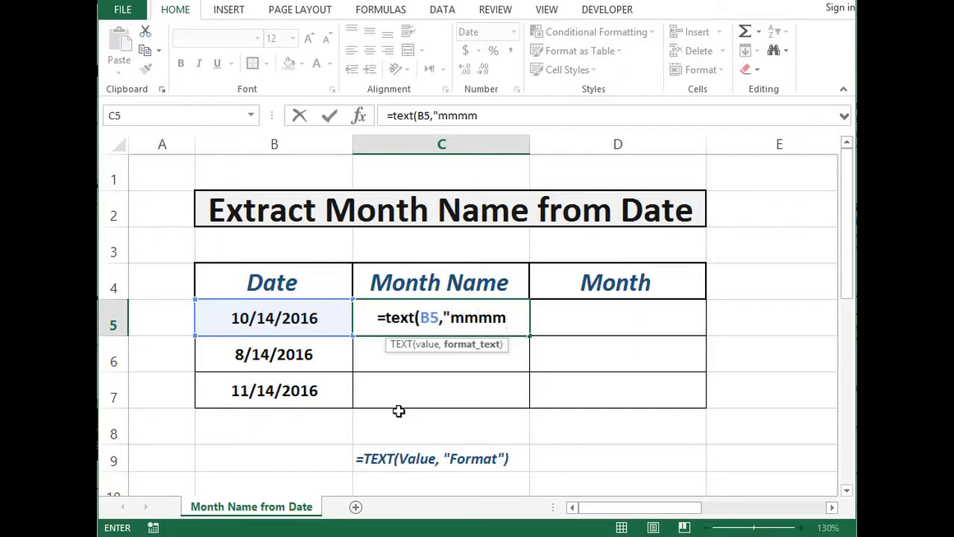
pyautogui.write('"')
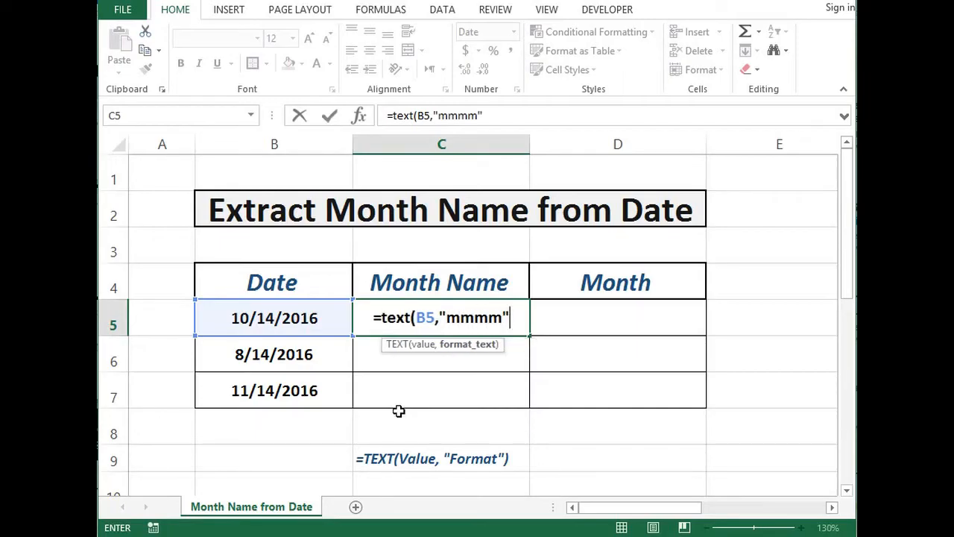
pyautogui.write(')')
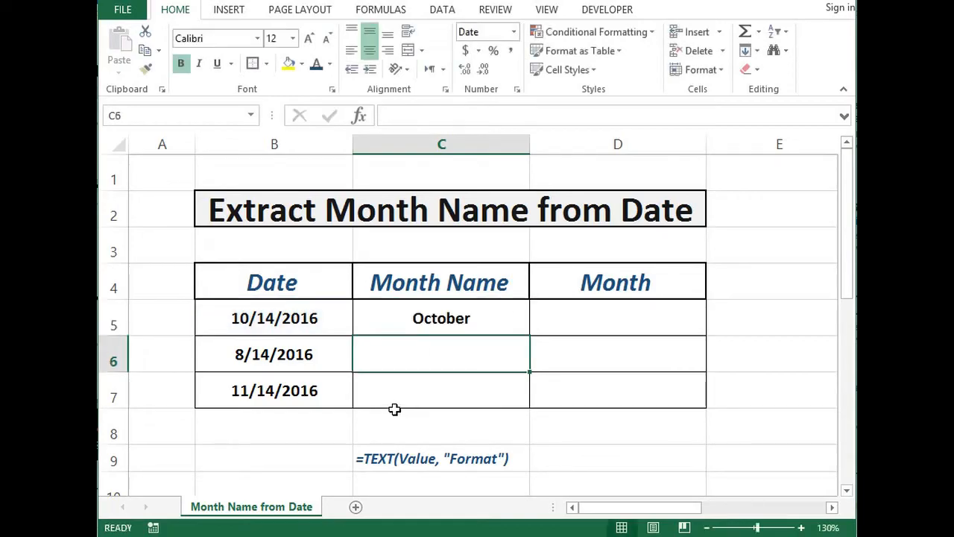
pyautogui.click(441, 319)
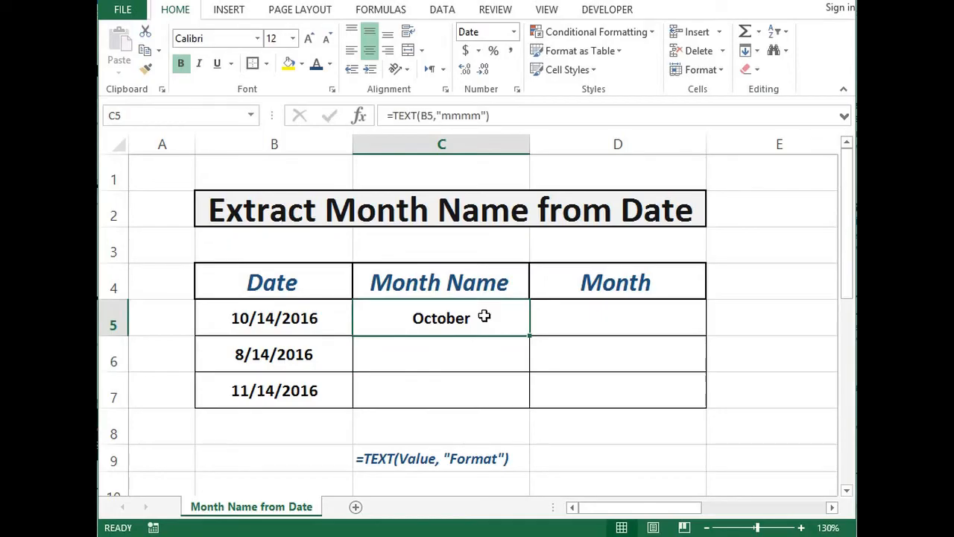
pyautogui.moveTo(515, 343)
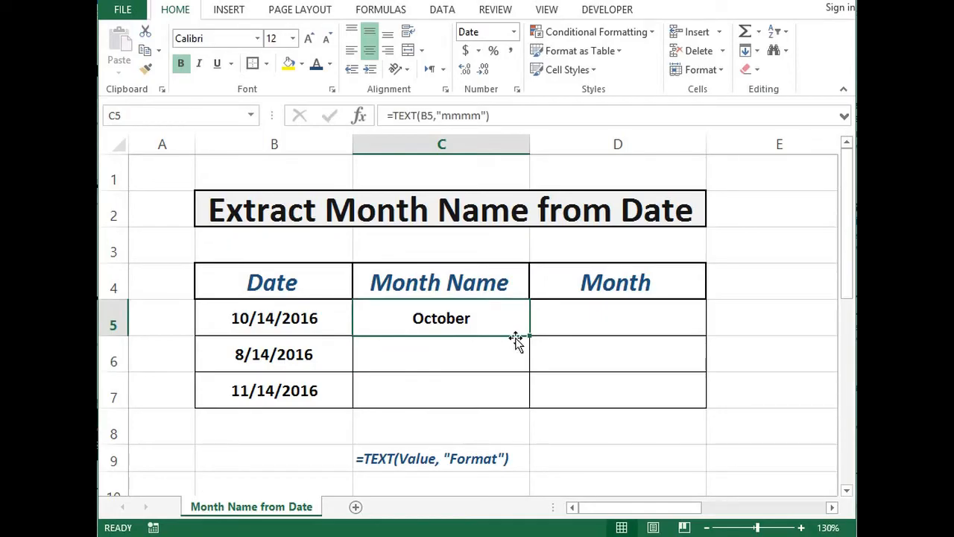
pyautogui.moveTo(528, 336)
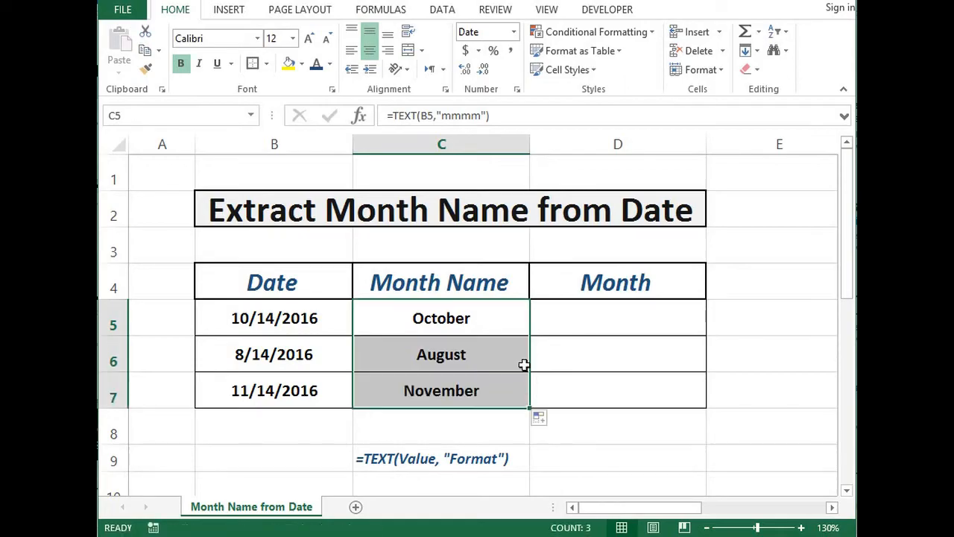
# - Deselect after the month-name formula fills C6:C7 with August and November
pyautogui.click(442, 319)
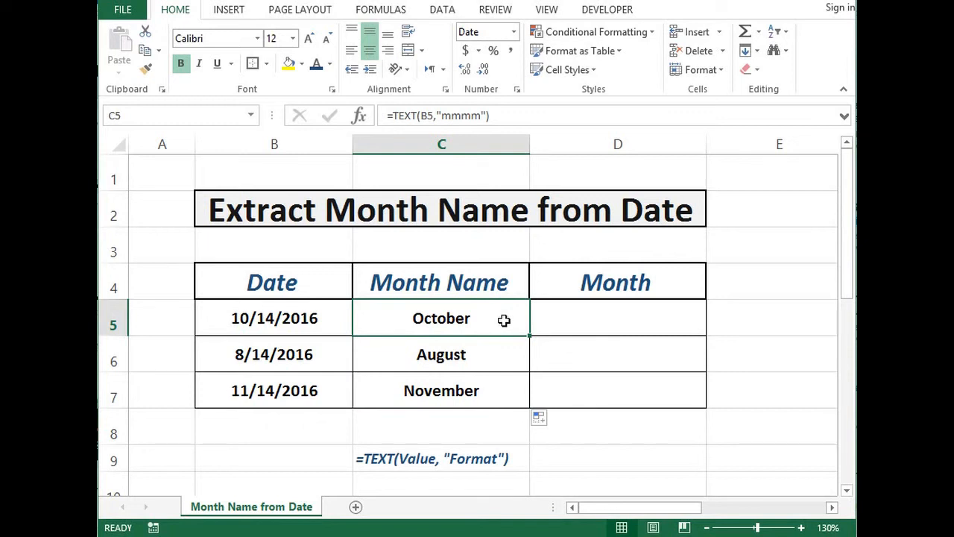
pyautogui.moveTo(573, 329)
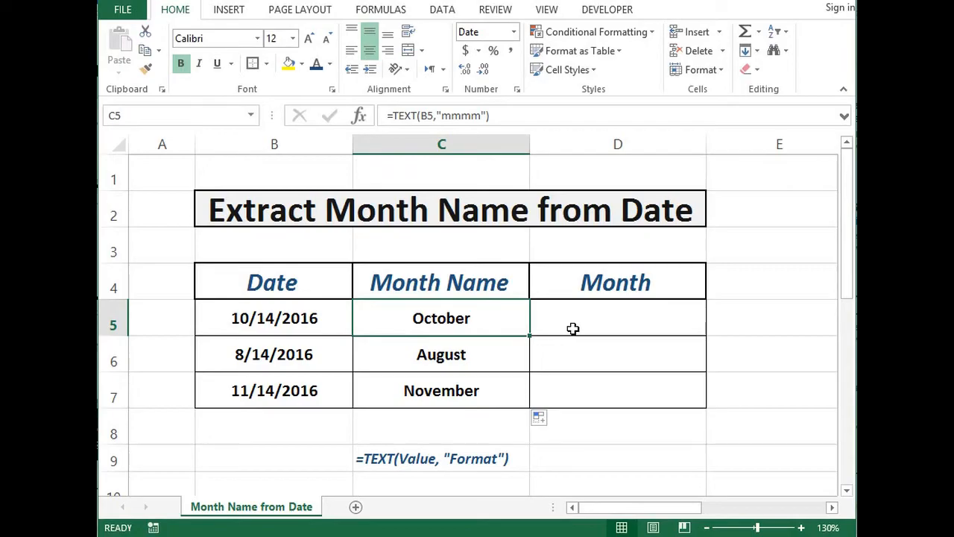
# - Enter =TEXT(B5,"mm") in D5 so it returns 10 for the first date
pyautogui.write('=t')
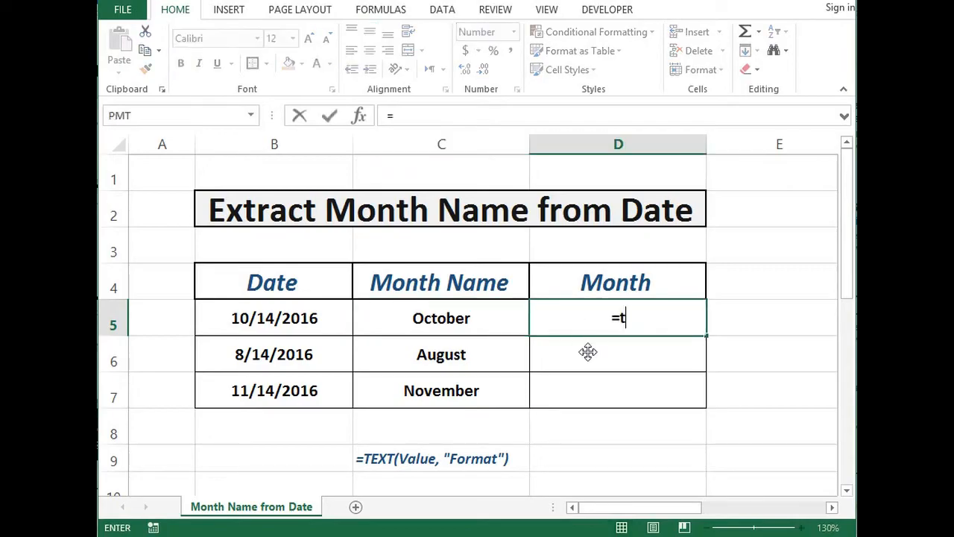
pyautogui.write('ext')
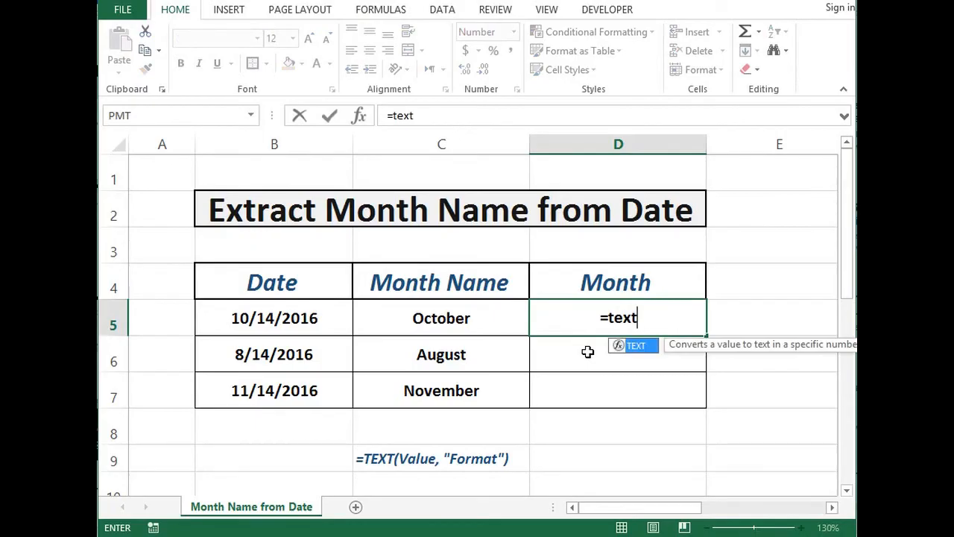
pyautogui.click(274, 318)
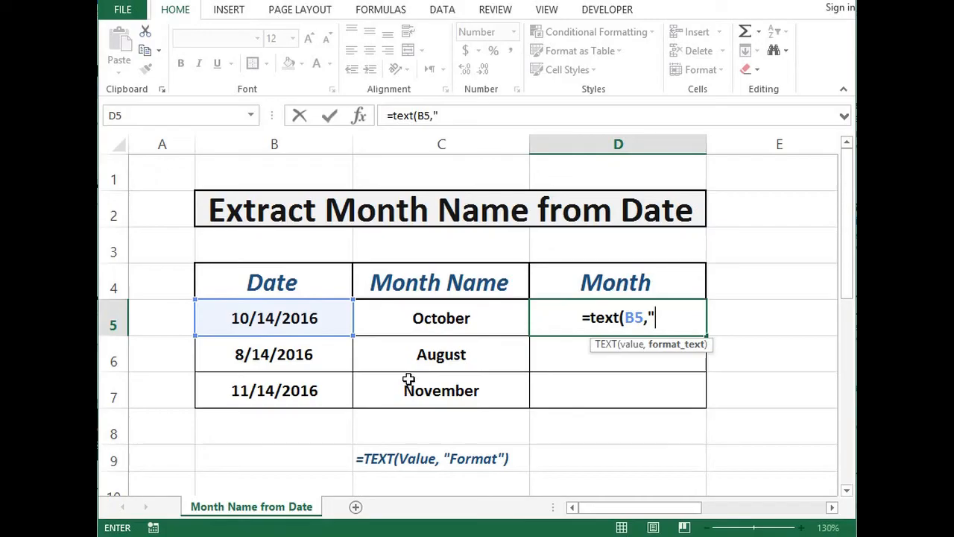
pyautogui.write('mm"')
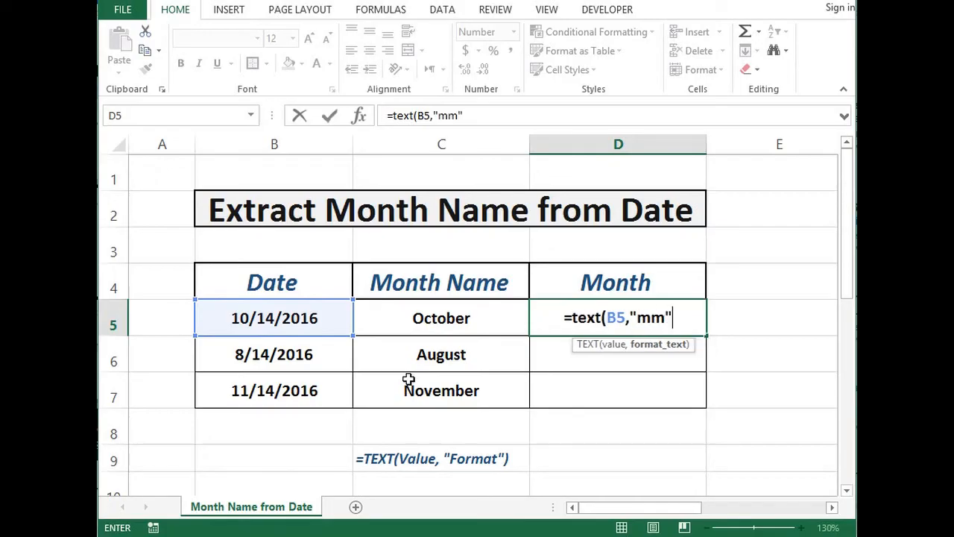
pyautogui.write(')')
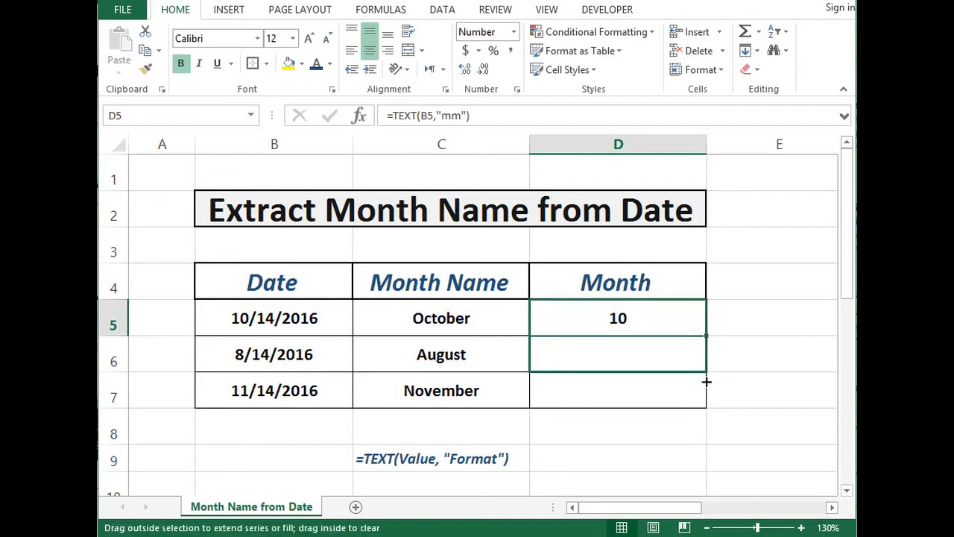
# - Fill the two-digit month formula down to D7, giving 08 and 11
pyautogui.moveTo(706, 319); pyautogui.dragTo(707, 381)
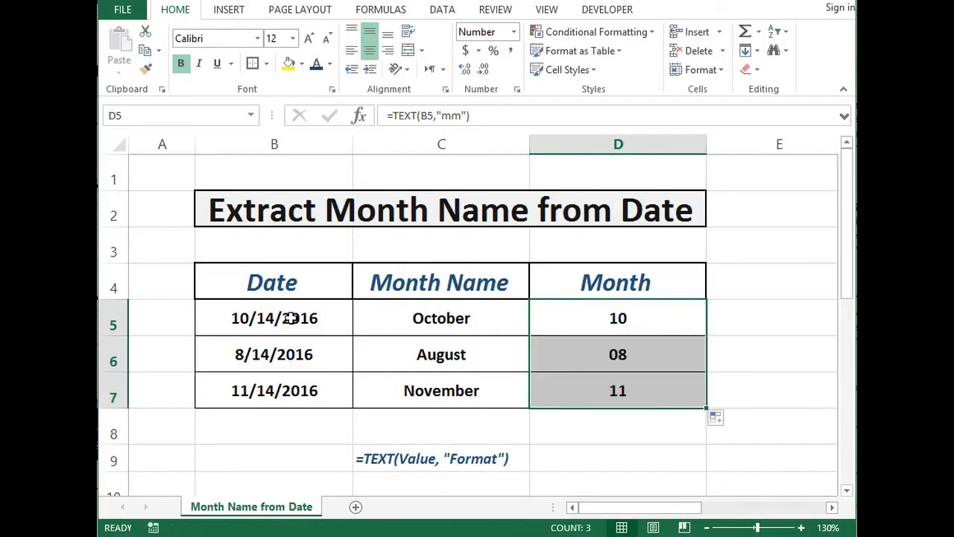
pyautogui.click(274, 317)
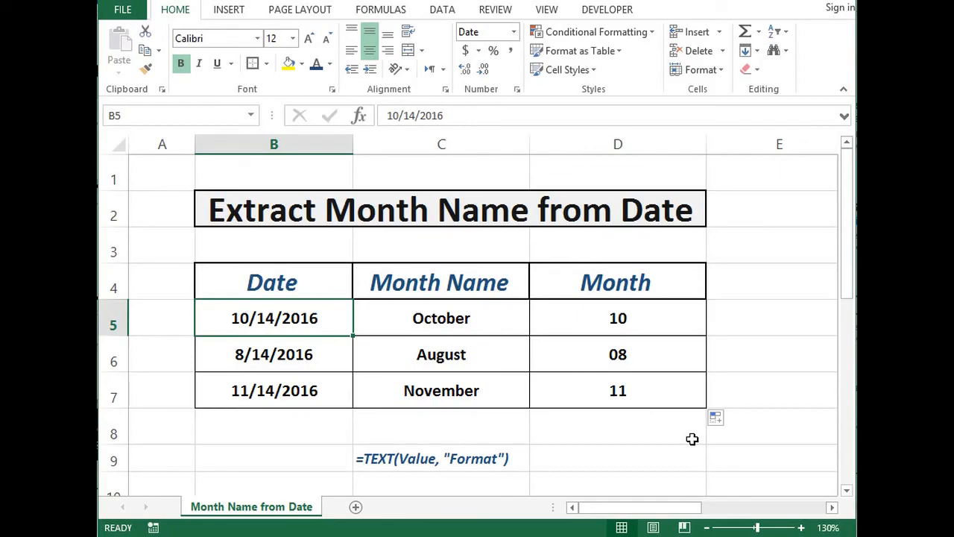
pyautogui.moveTo(692, 438)
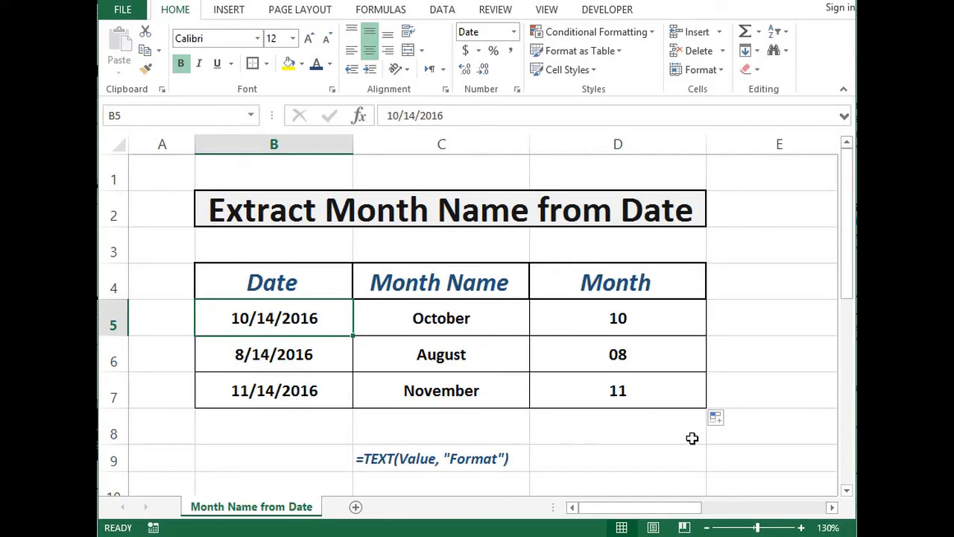